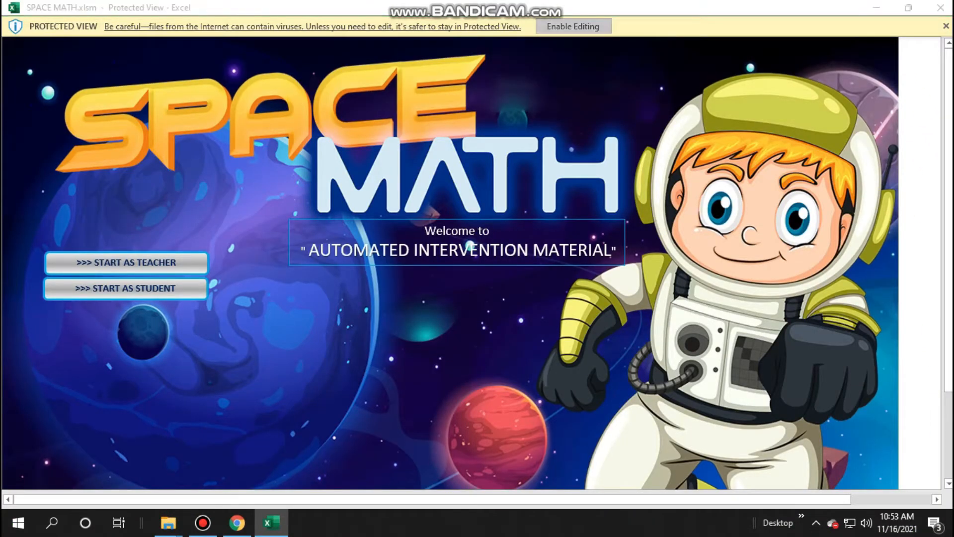
# - Enable editing, start as teacher, dismiss the welcome, and enter username JOREM
pyautogui.click(571, 26)
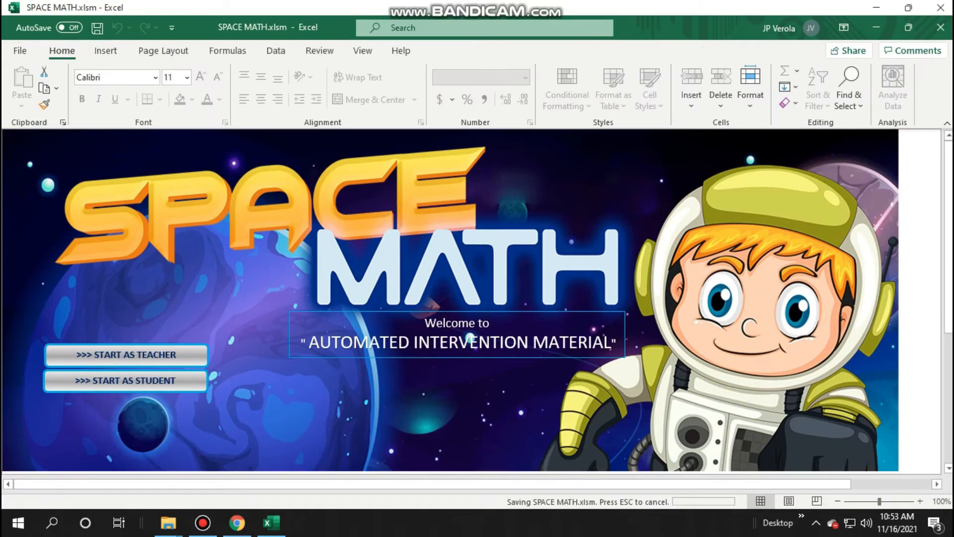
pyautogui.click(126, 355)
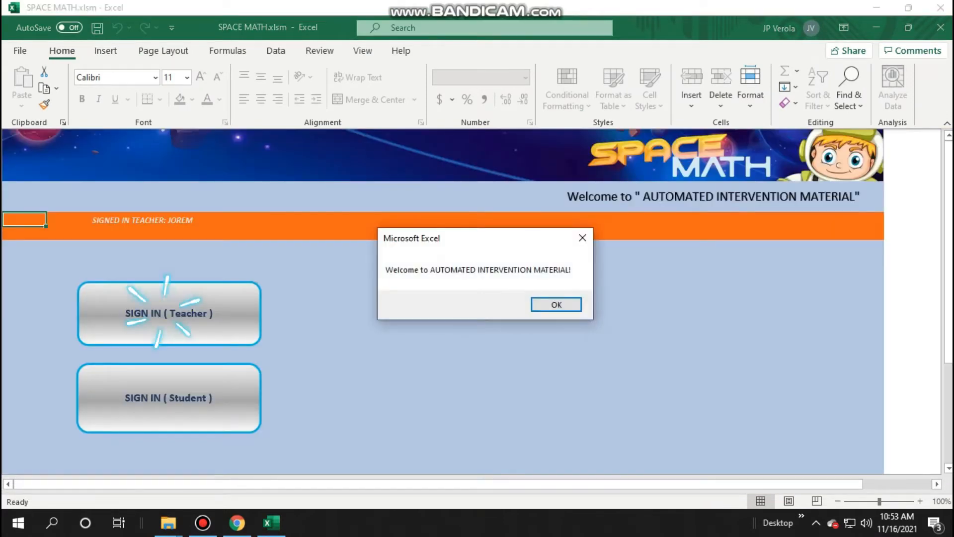
pyautogui.click(555, 304)
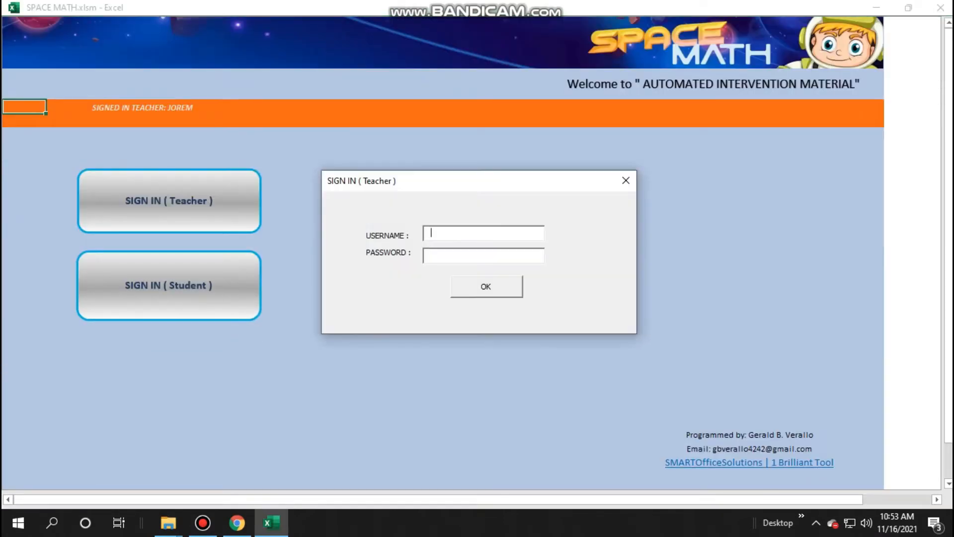
pyautogui.write('JOREM')
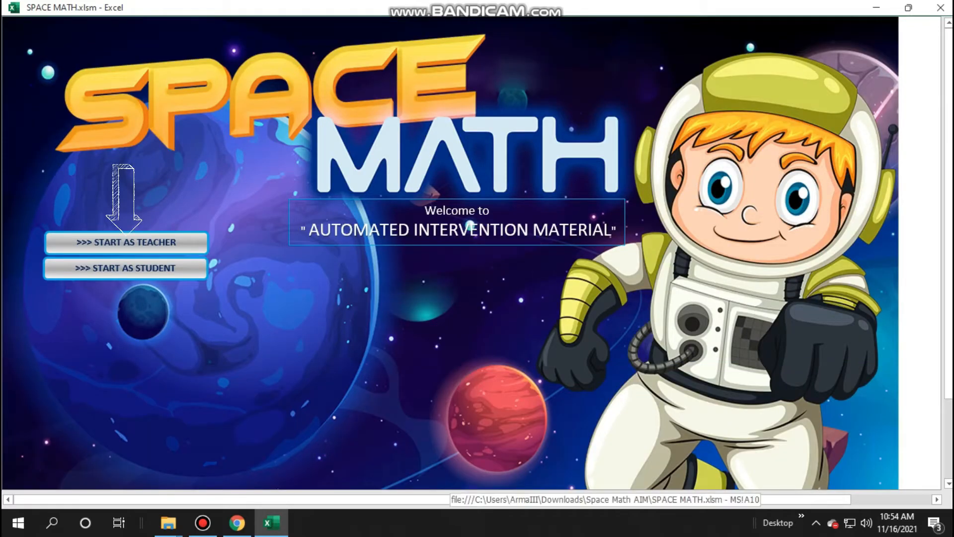
# - Upload the photos from Downloads > Space Math AIM > Guide card photos into the guide boxes
pyautogui.click(125, 242)
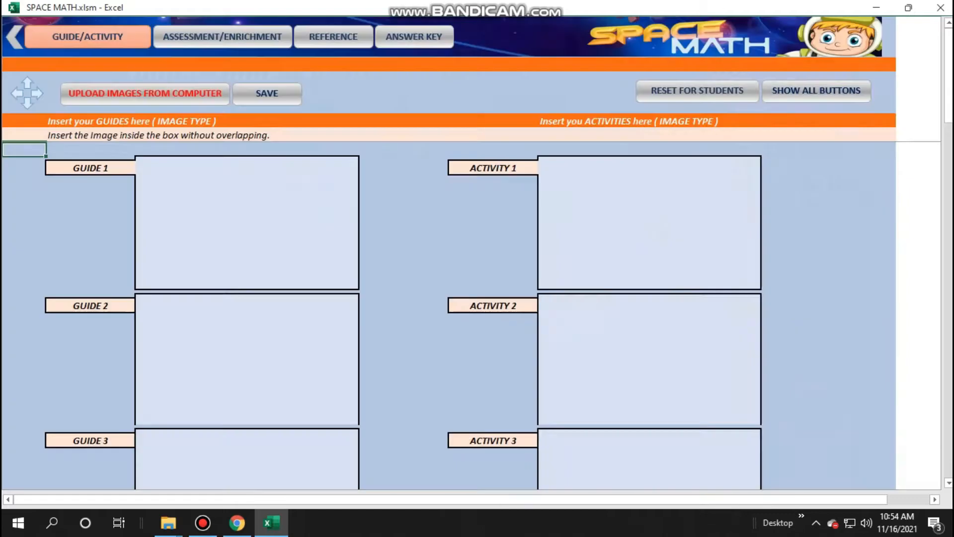
pyautogui.click(145, 92)
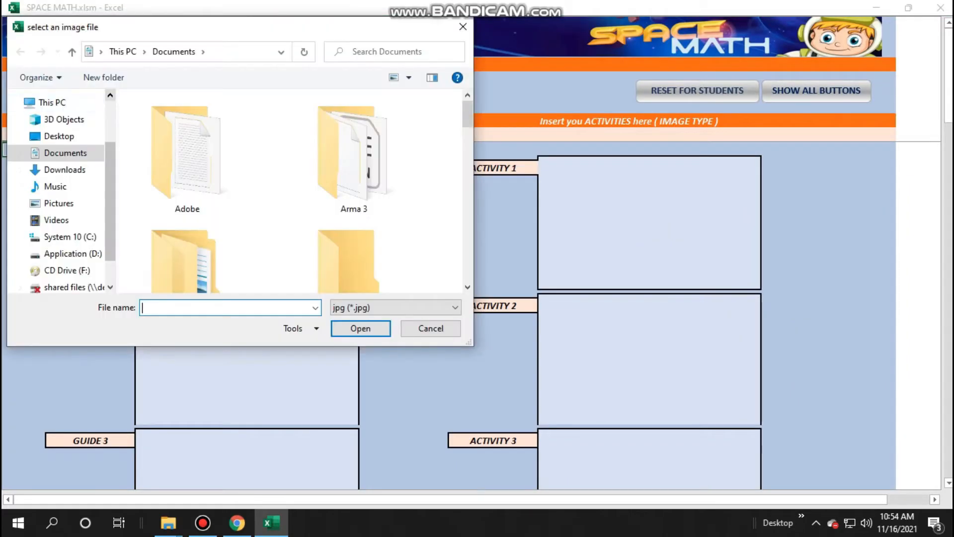
pyautogui.click(64, 169)
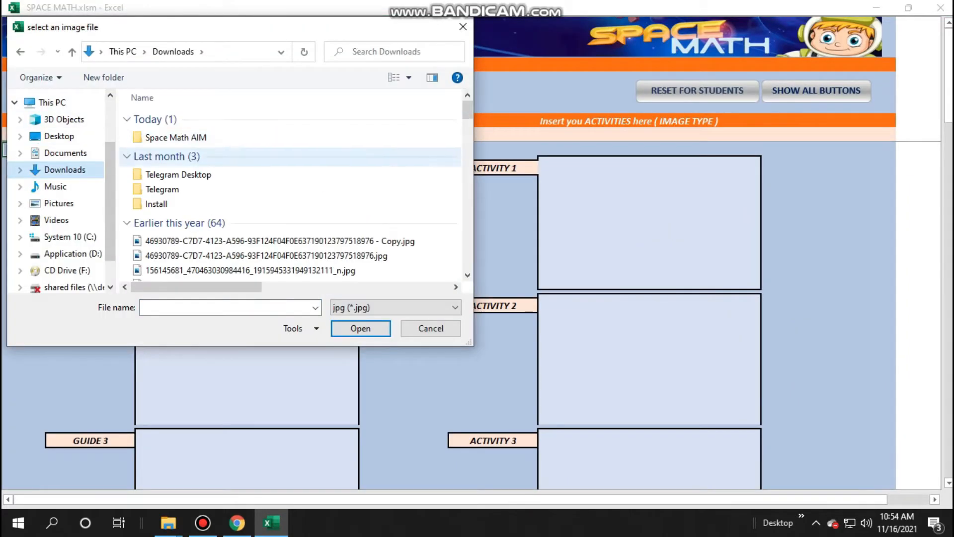
pyautogui.doubleClick(175, 137)
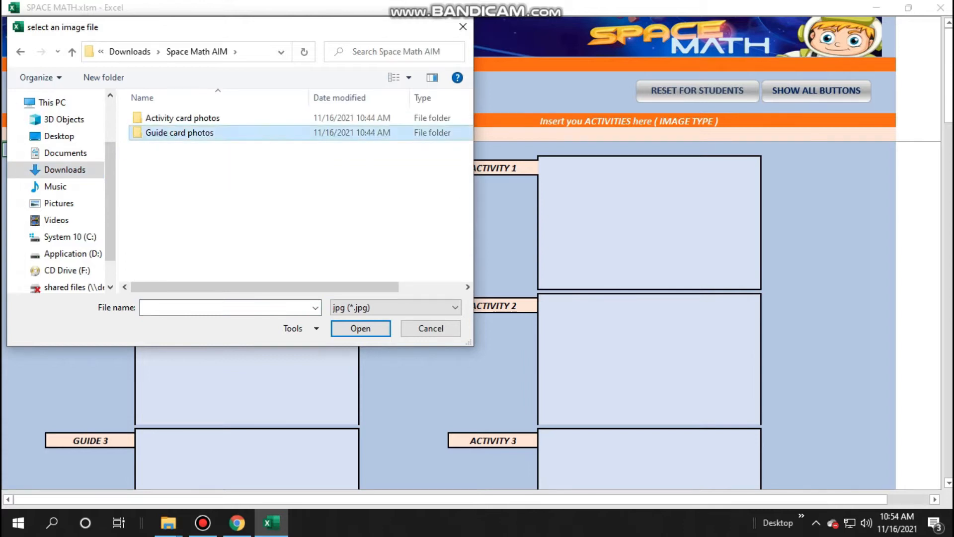
pyautogui.doubleClick(179, 133)
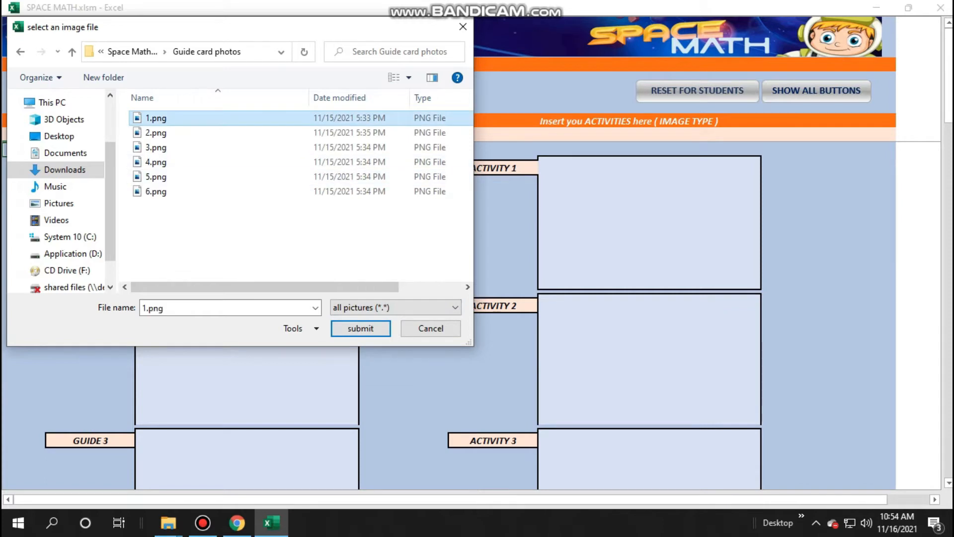
pyautogui.click(360, 328)
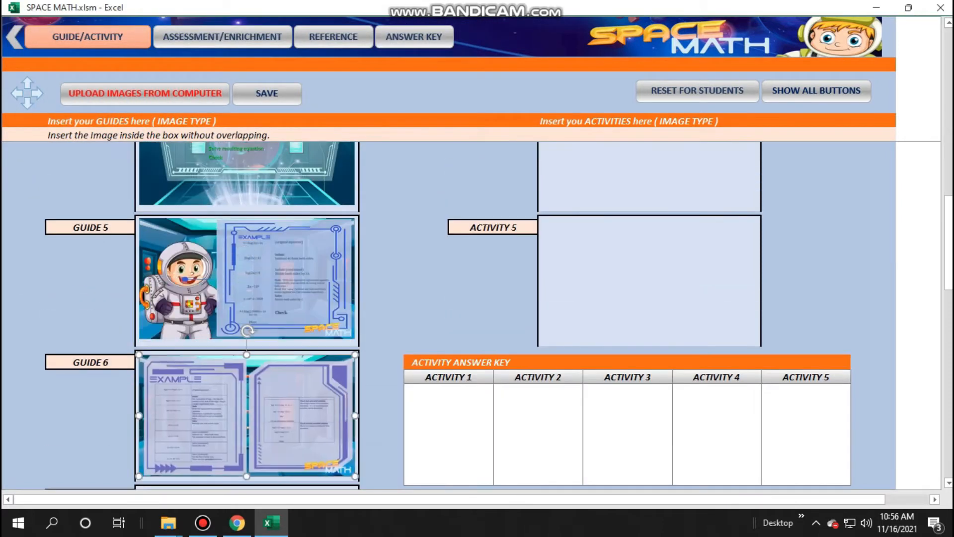
# - Upload the Activity card photos into the activity boxes
pyautogui.click(145, 93)
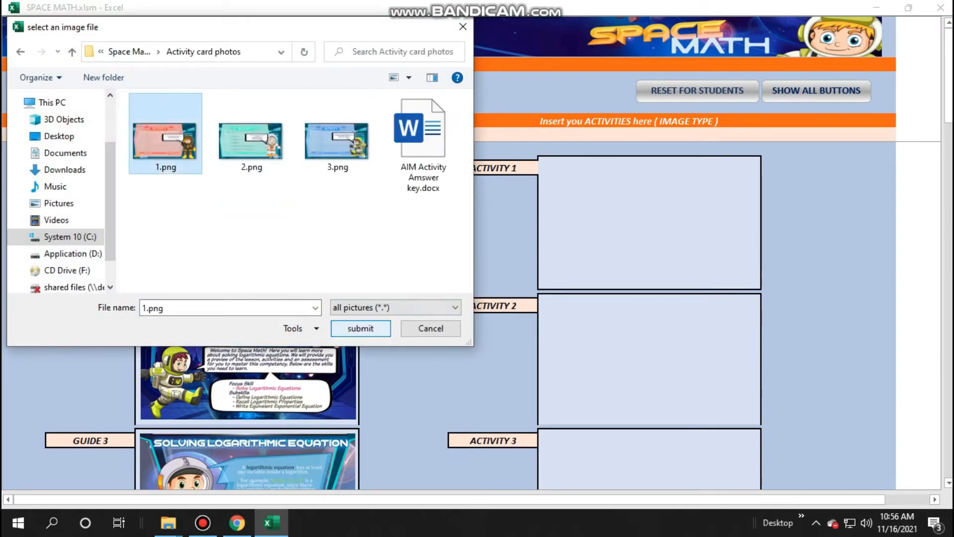
pyautogui.click(359, 328)
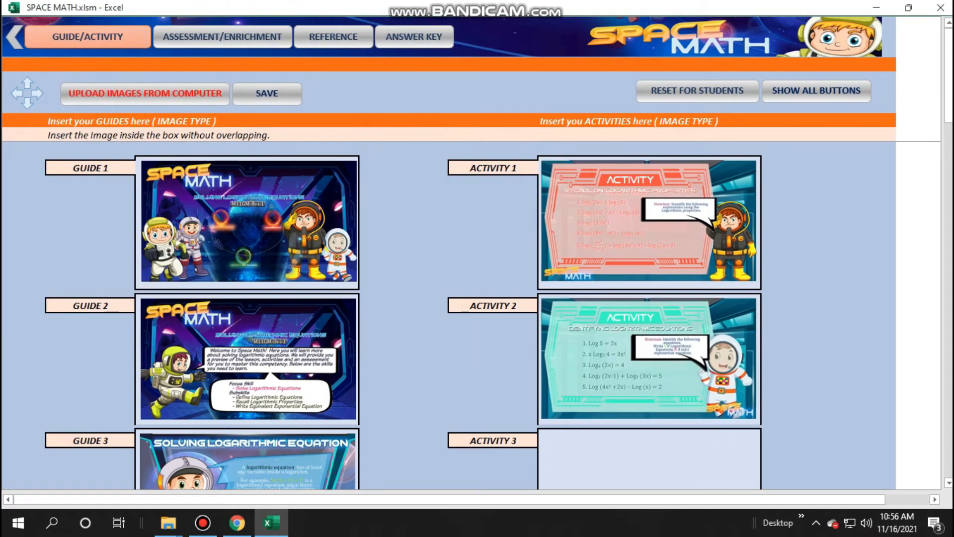
pyautogui.scroll(-3)
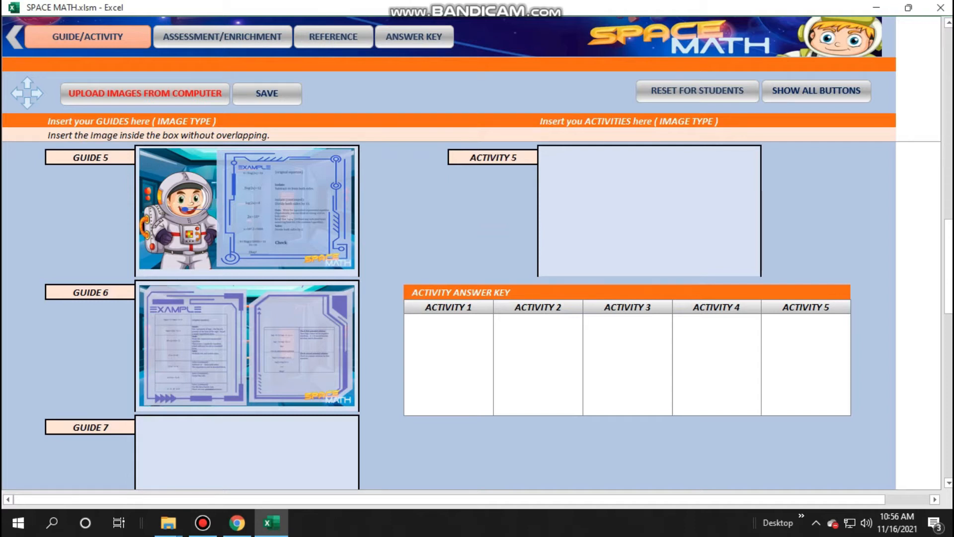
# - Copy the Activity 1–3 answers from the Word answer key into the Activity Answer Key table
pyautogui.click(448, 364)
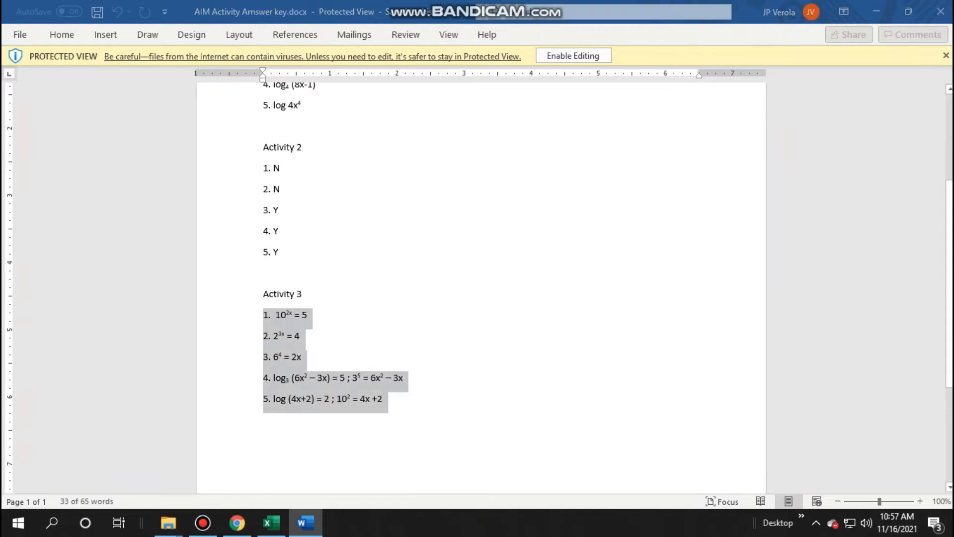
pyautogui.click(269, 522)
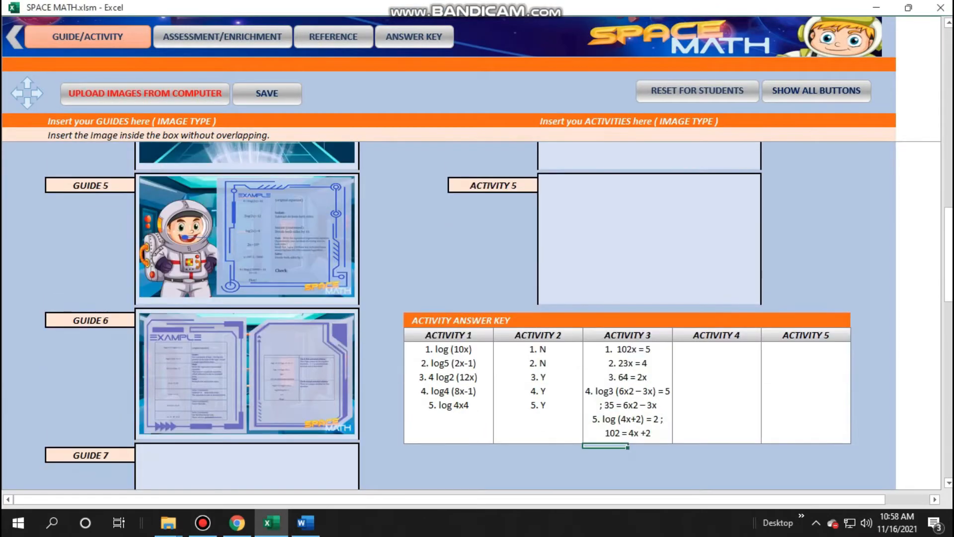
pyautogui.scroll(-3)
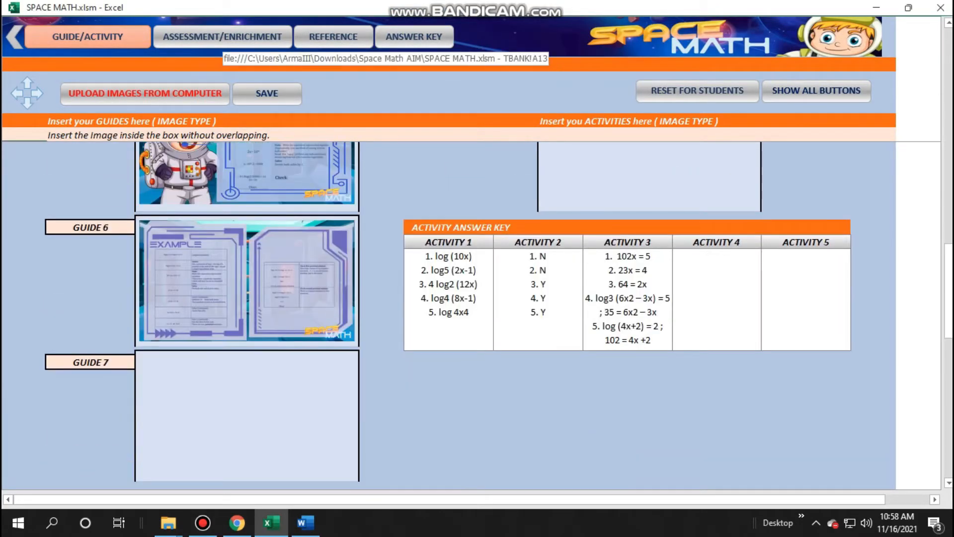
# - Fill the test bank with questions and answer keys, numbering items into the assessment and enrichment sets
pyautogui.click(221, 36)
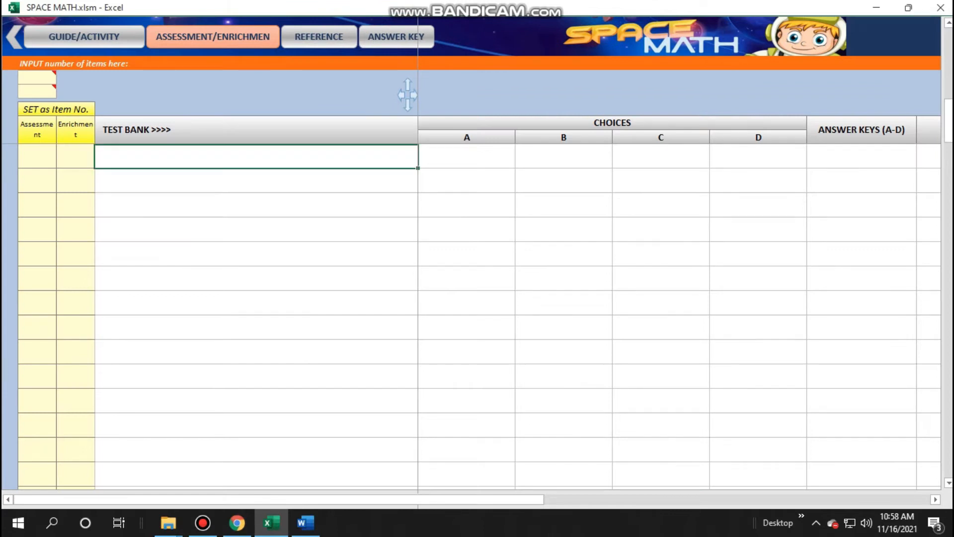
pyautogui.write('TYPE YOU QU')
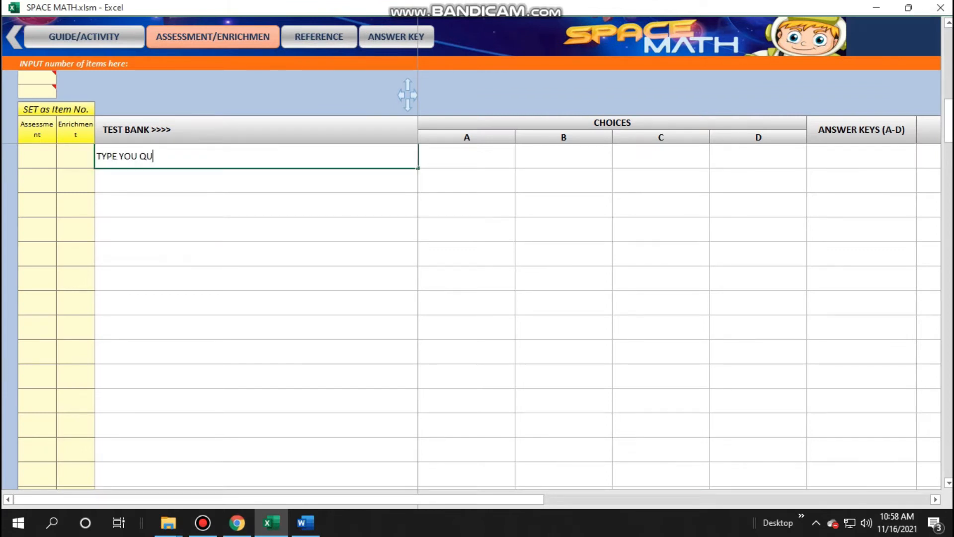
pyautogui.write('ESTION HERE')
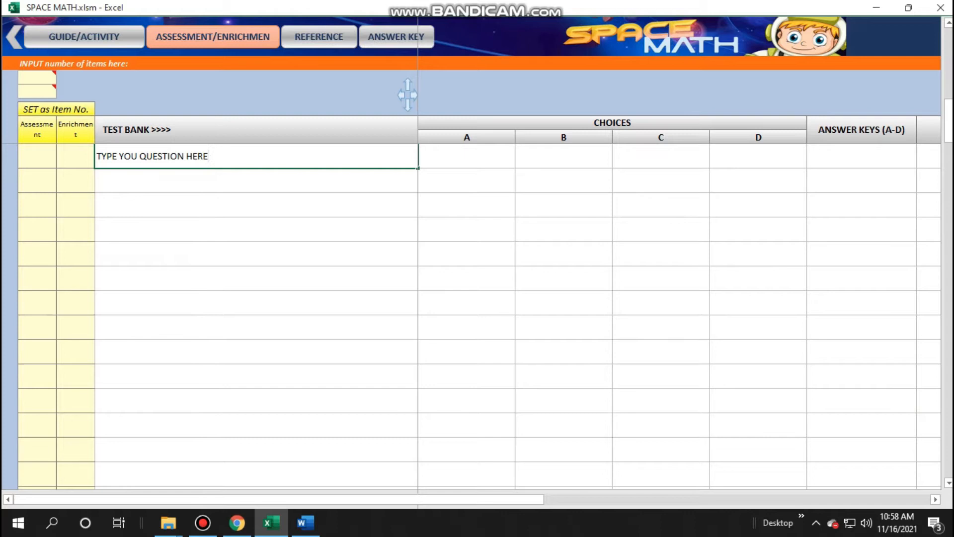
pyautogui.write('A')
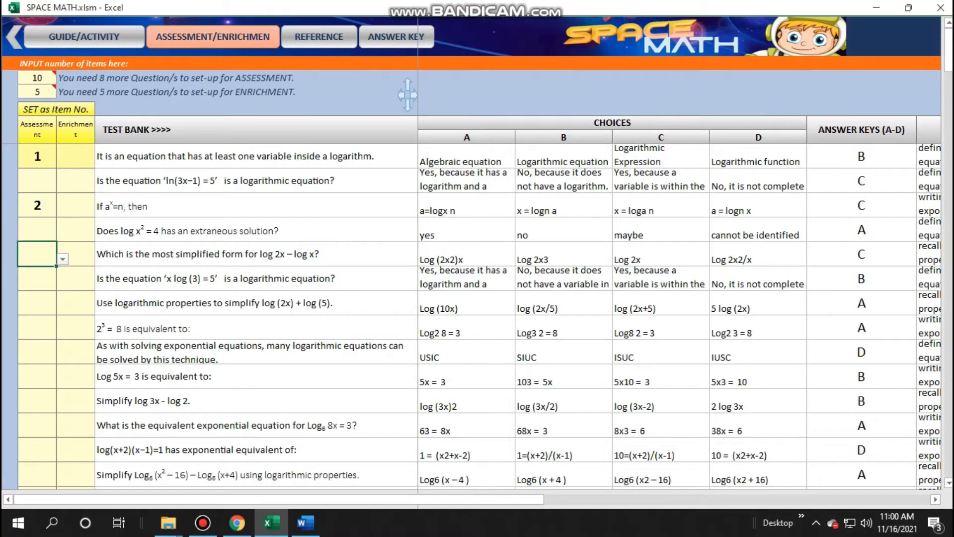
pyautogui.scroll(-3)
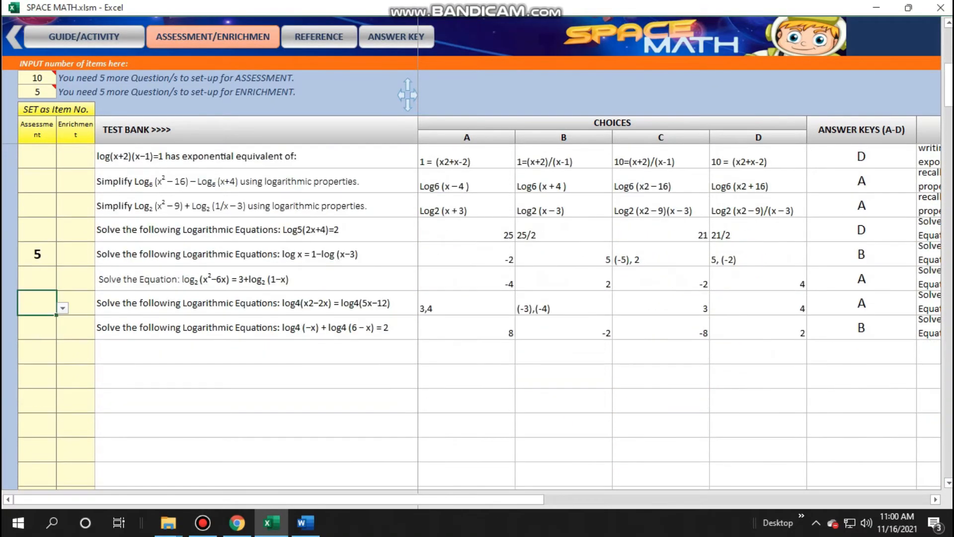
pyautogui.write('6')
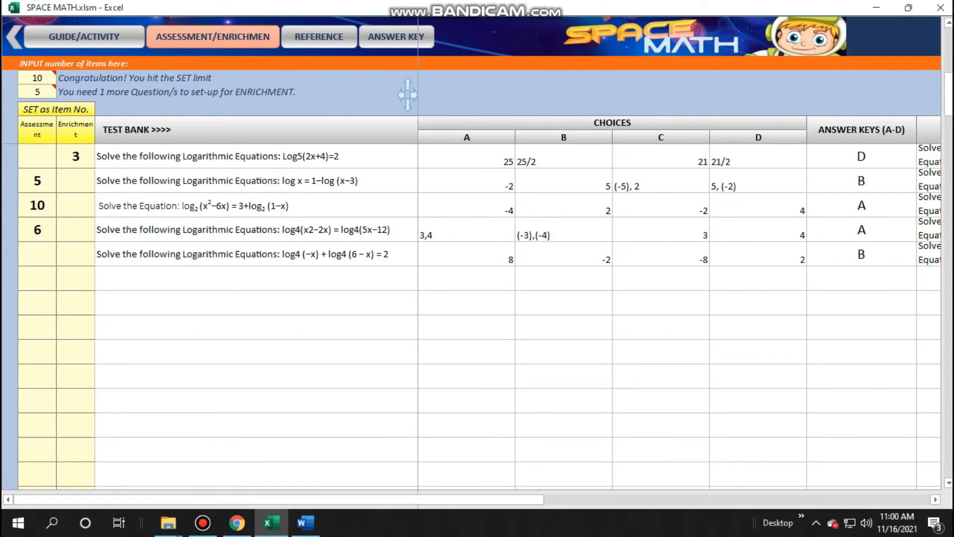
pyautogui.click(318, 36)
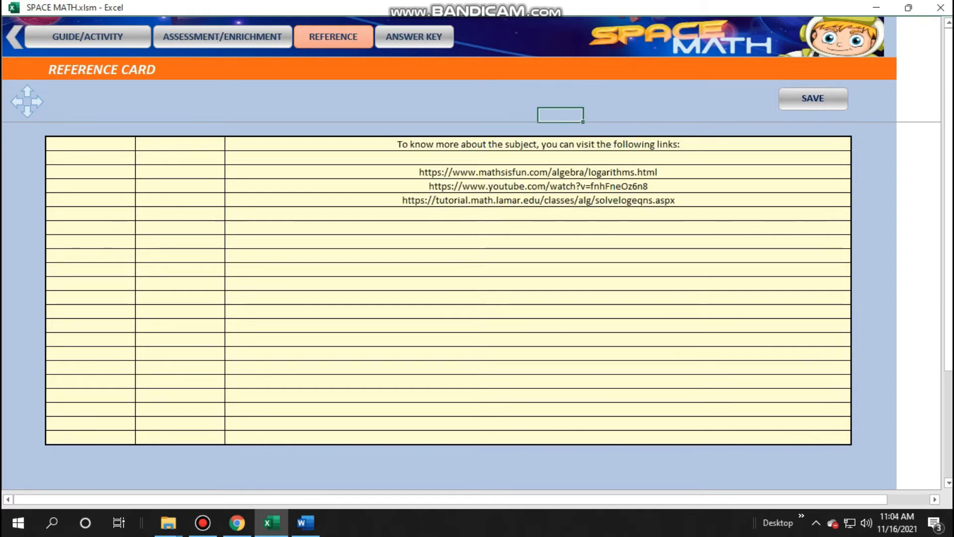
# - View the answer key card's assessment and enrichment results, then go back to the welcome screen
pyautogui.click(414, 36)
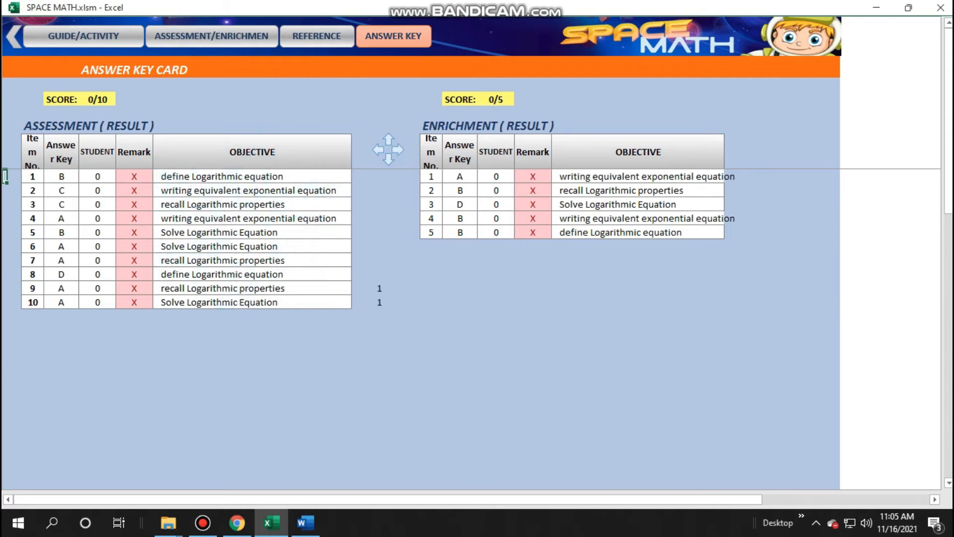
pyautogui.click(13, 35)
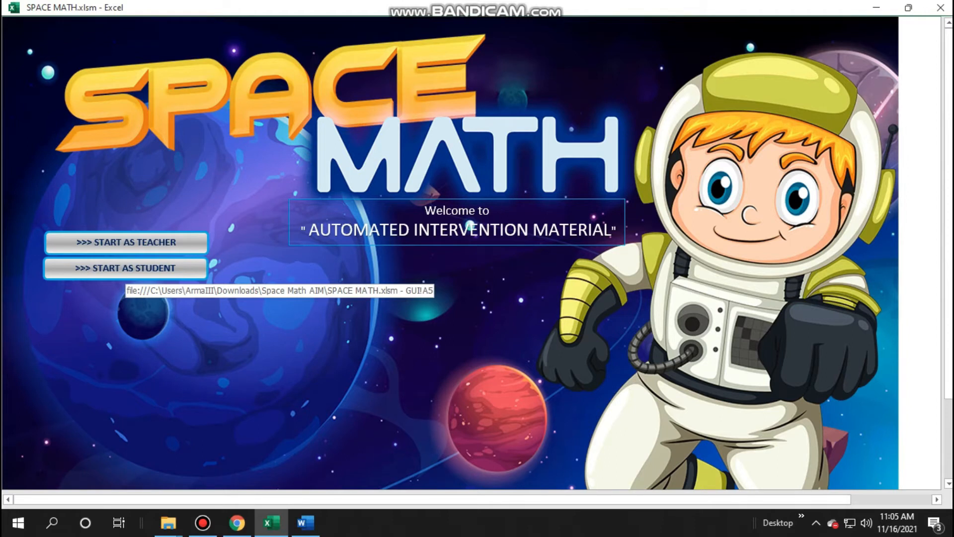
# - Sign in and log in as a student, then start the material in student mode
pyautogui.click(126, 242)
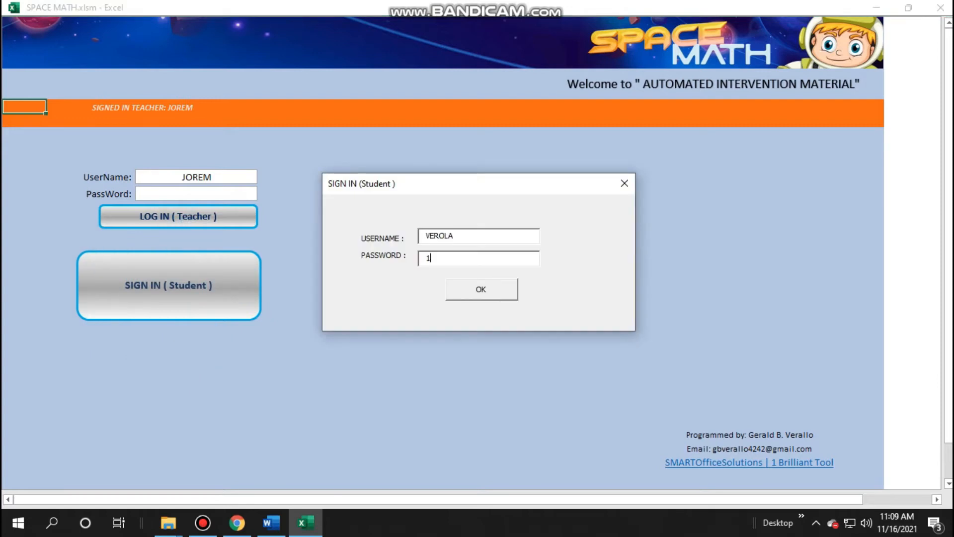
pyautogui.click(480, 289)
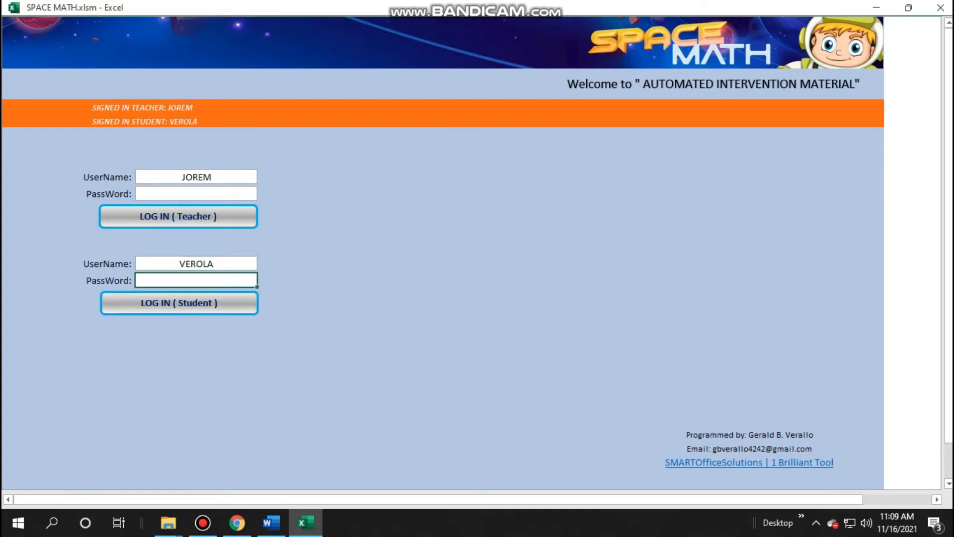
pyautogui.click(179, 303)
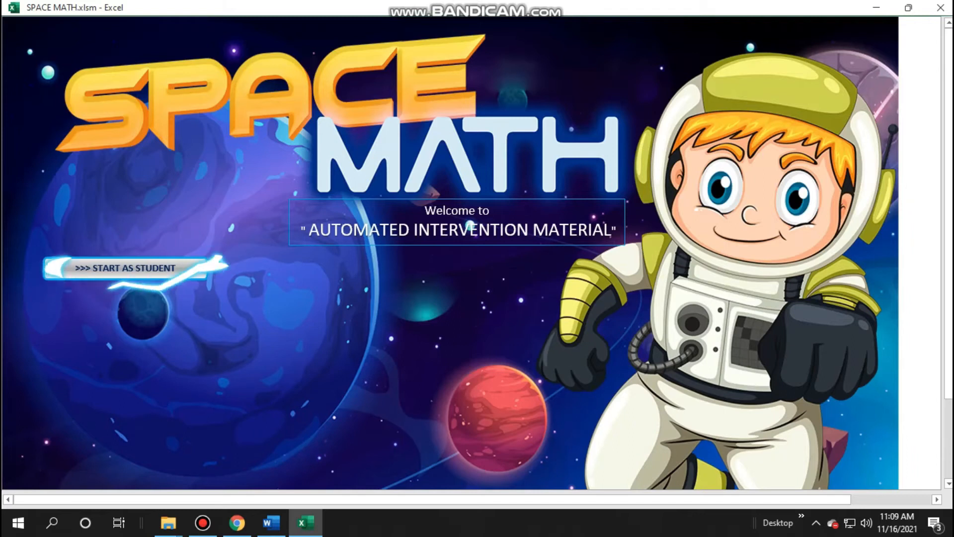
pyautogui.click(125, 268)
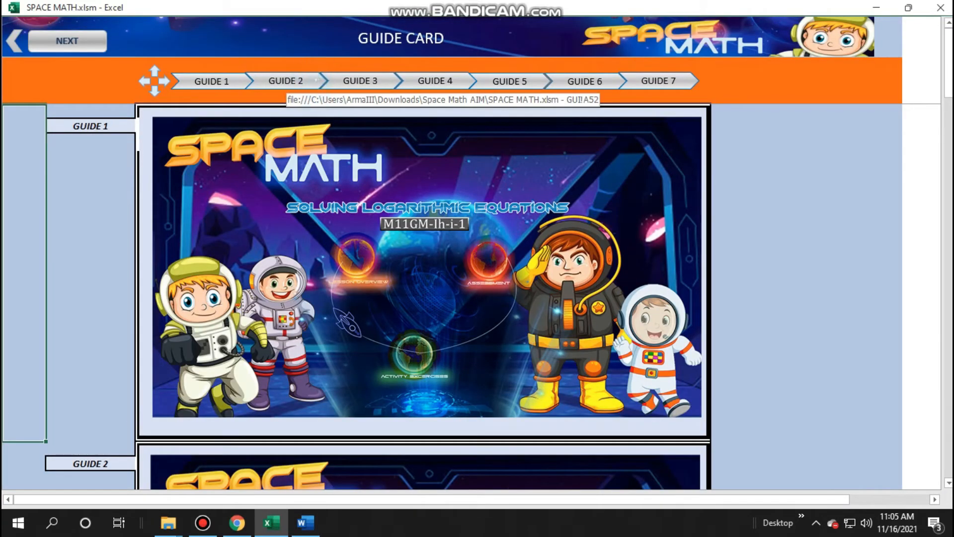
# - Advance past the guide card, scroll through the activity card, and reach the logarithm assessment questions
pyautogui.click(509, 81)
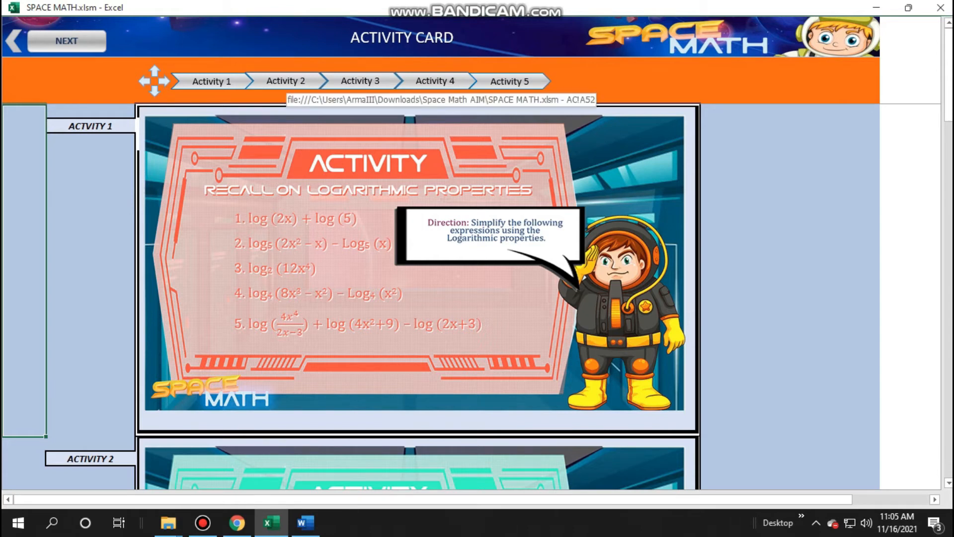
pyautogui.scroll(-3)
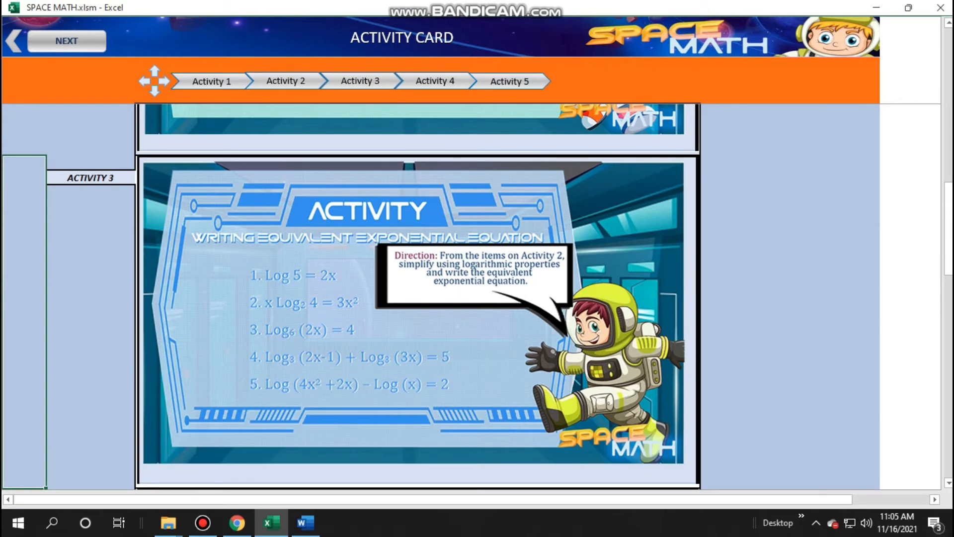
pyautogui.click(66, 41)
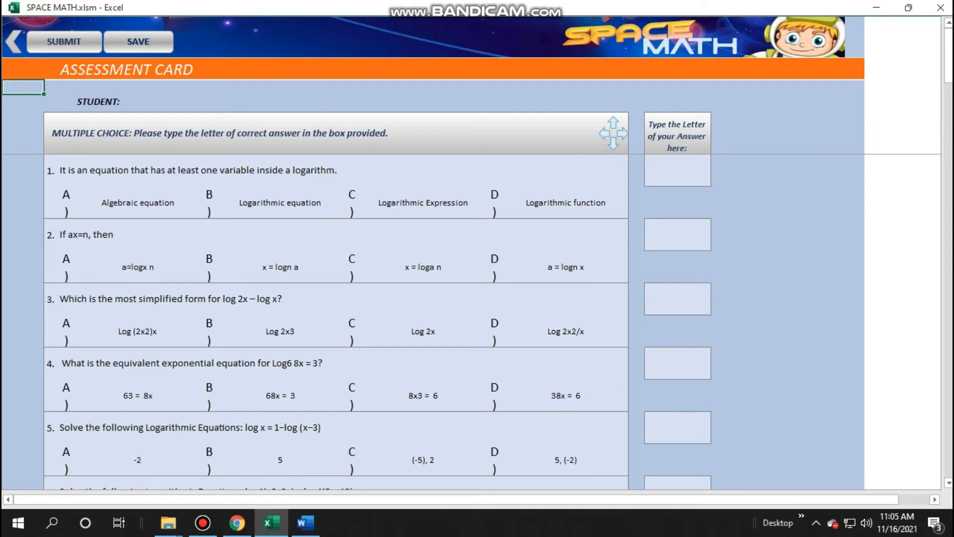
# - Answer question 1 with A, submit, clear the unanswered-questions warning, and complete the enrichment answers
pyautogui.click(677, 170)
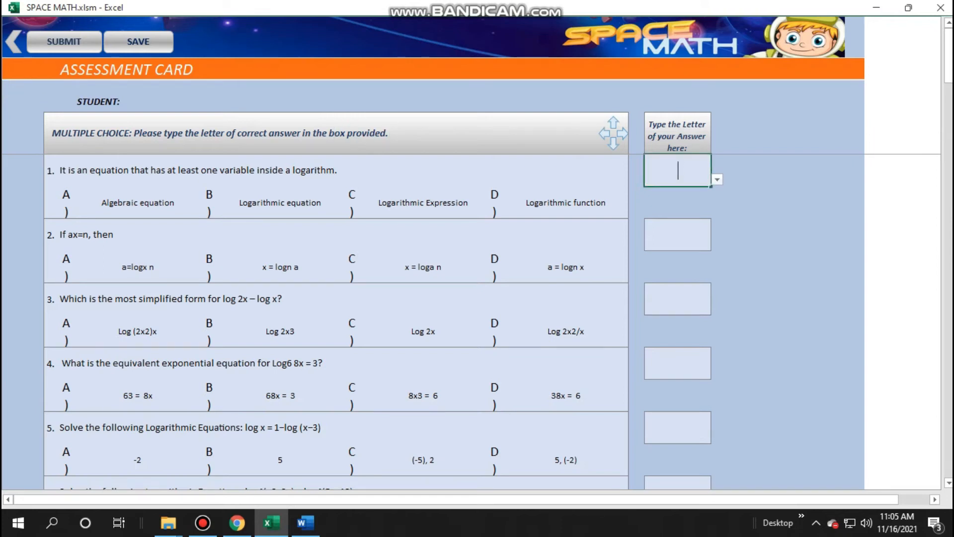
pyautogui.write('A')
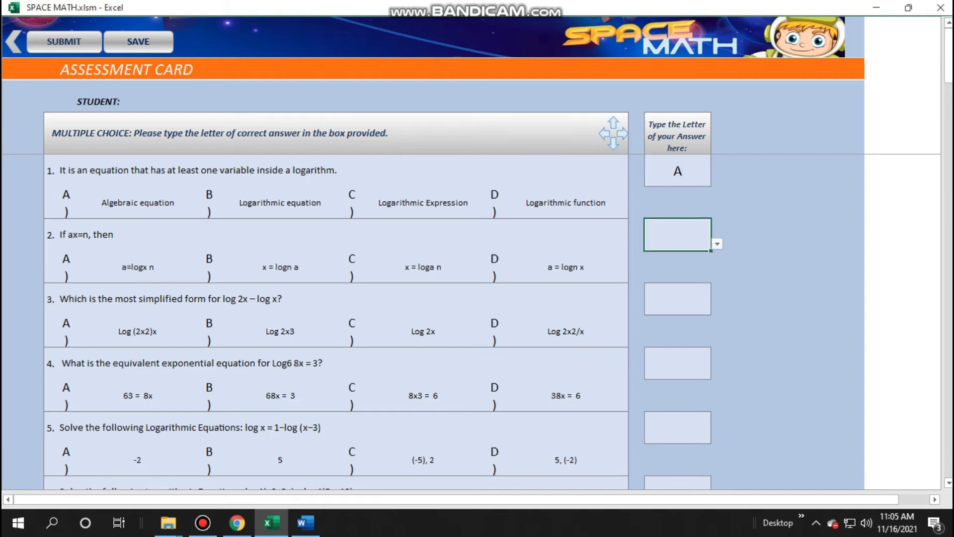
pyautogui.click(63, 42)
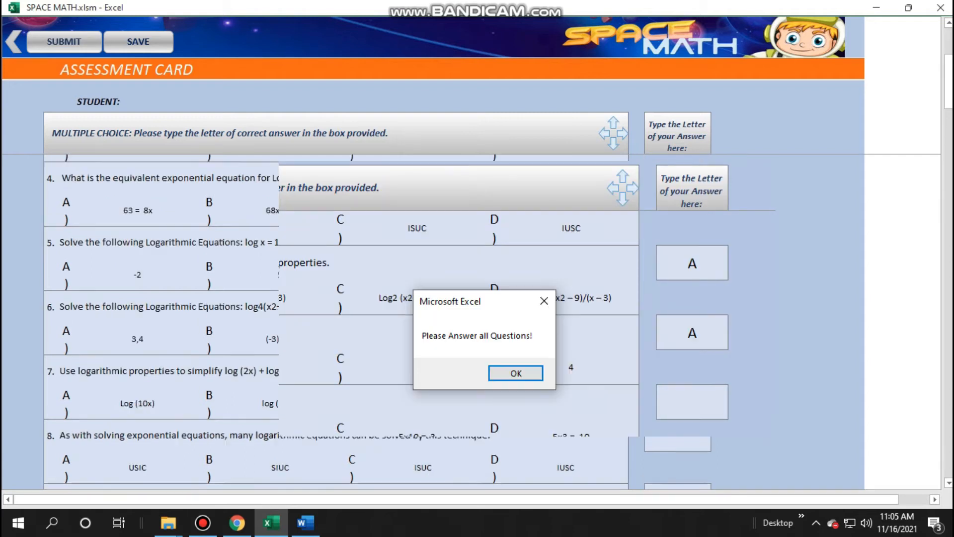
pyautogui.click(514, 373)
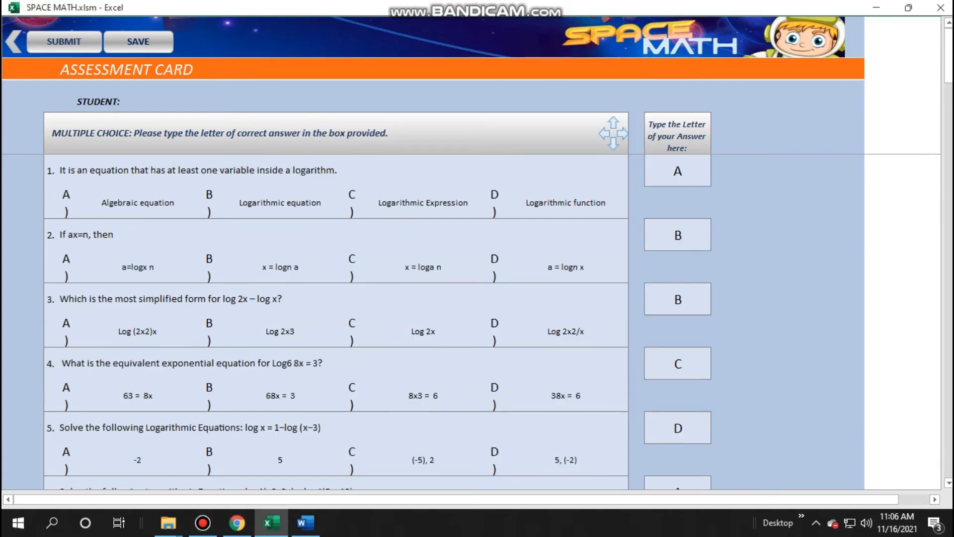
pyautogui.scroll(-3)
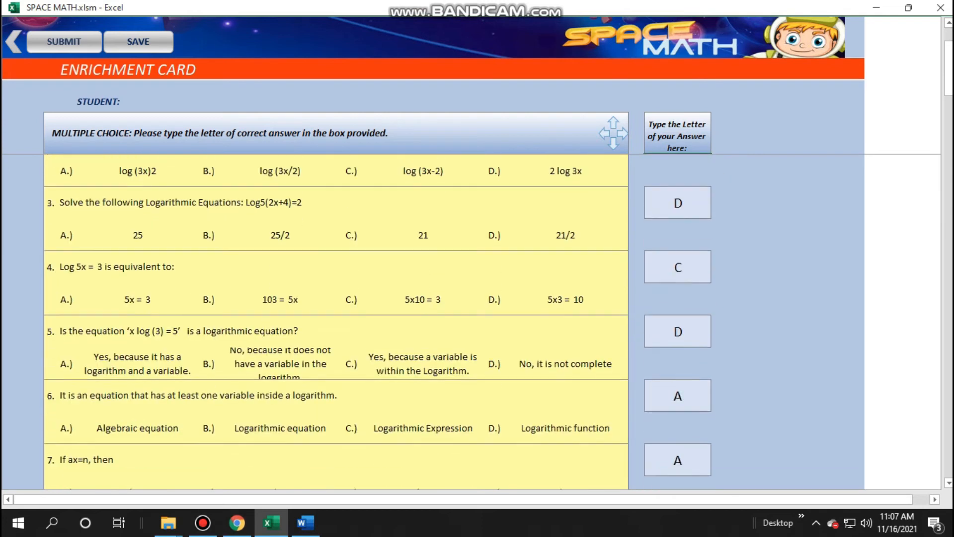
# - Submit the enrichment answers and open the answer key card showing 3/10 for both
pyautogui.scroll(-3)
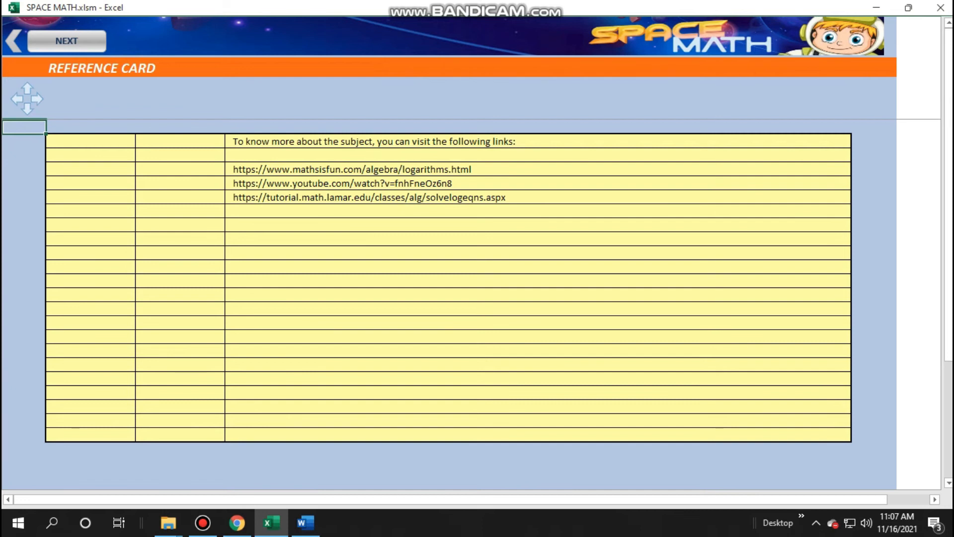
pyautogui.click(66, 40)
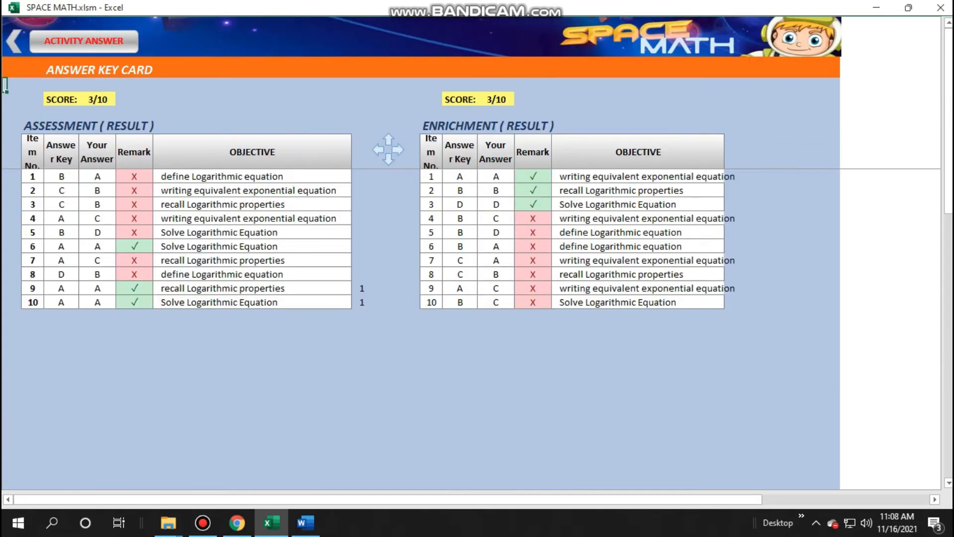